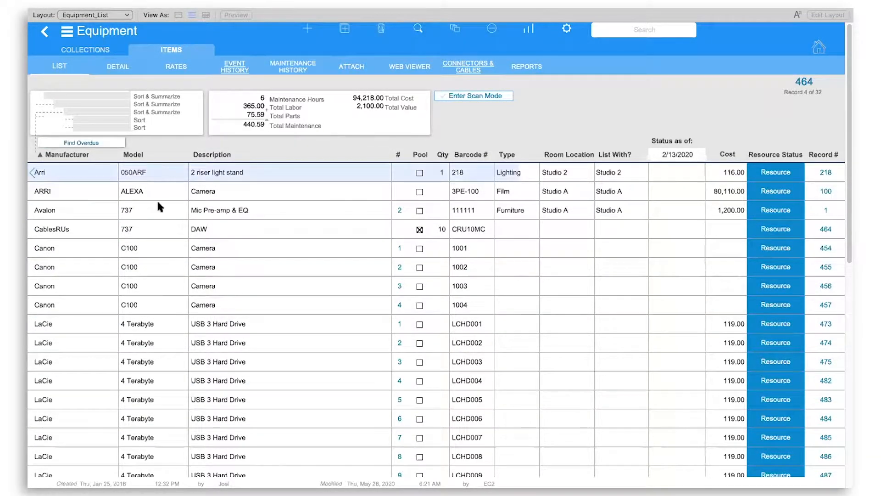
- Open the Arri 050ARF 2 riser light stand record's detail layout from the equipment list
left_click(168, 399)
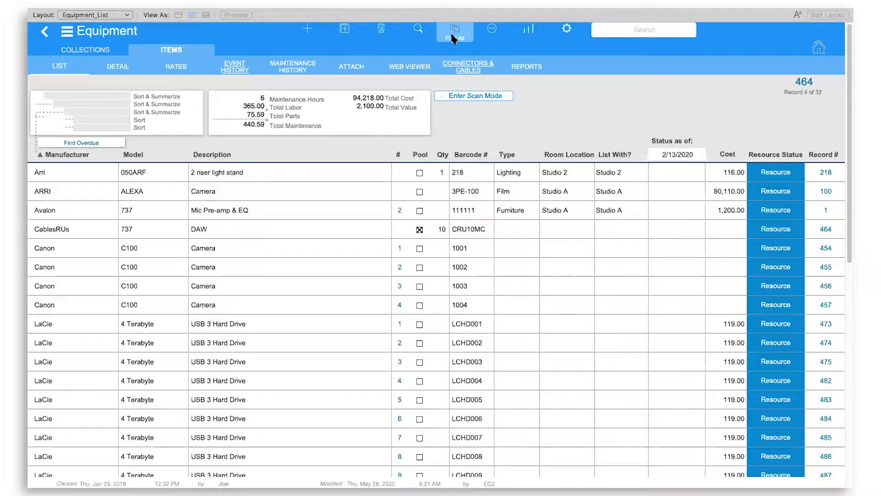
mouse_move(651, 33)
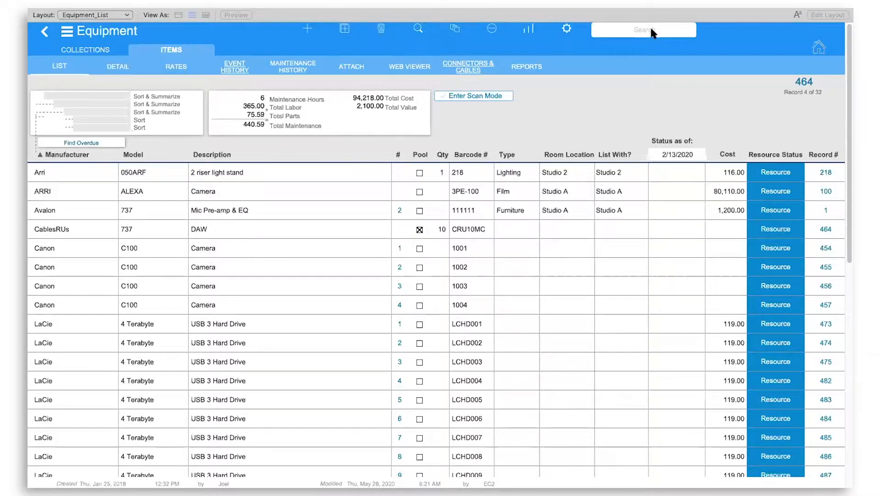
mouse_move(524, 129)
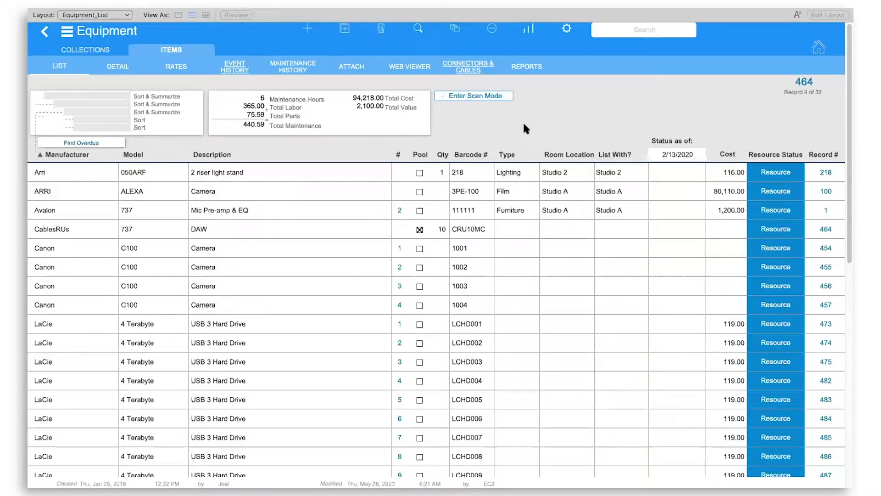
left_click(225, 171)
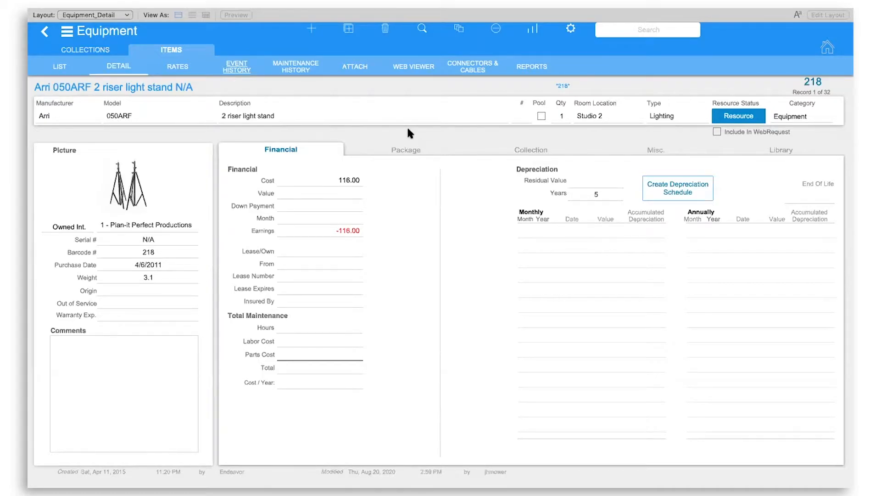
mouse_move(181, 257)
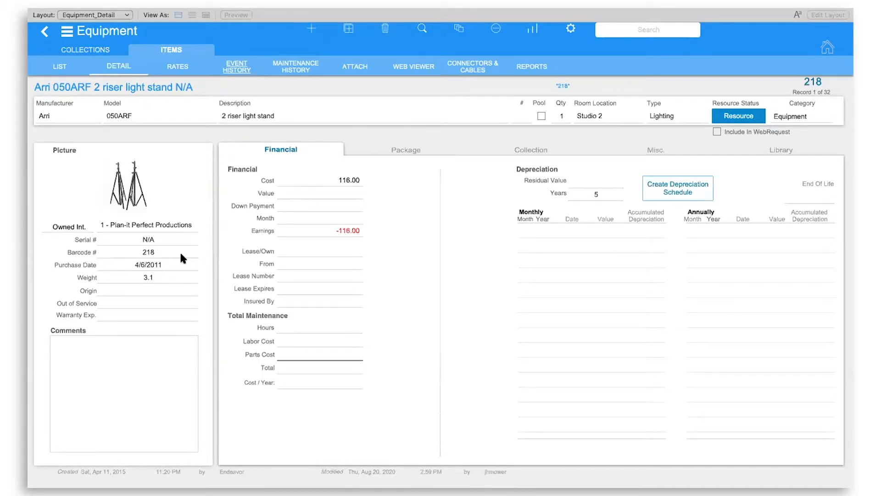
mouse_move(242, 129)
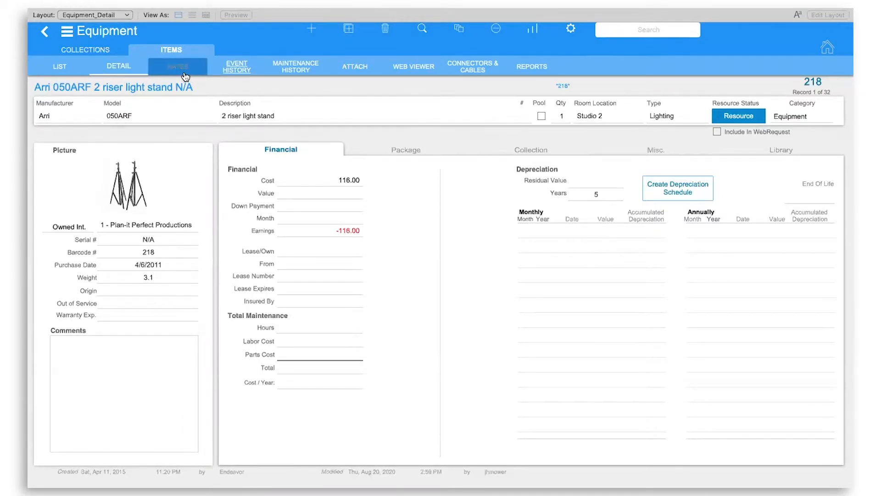
- Show the light stand's rate records, then its event history with the Sample Project booking
left_click(177, 66)
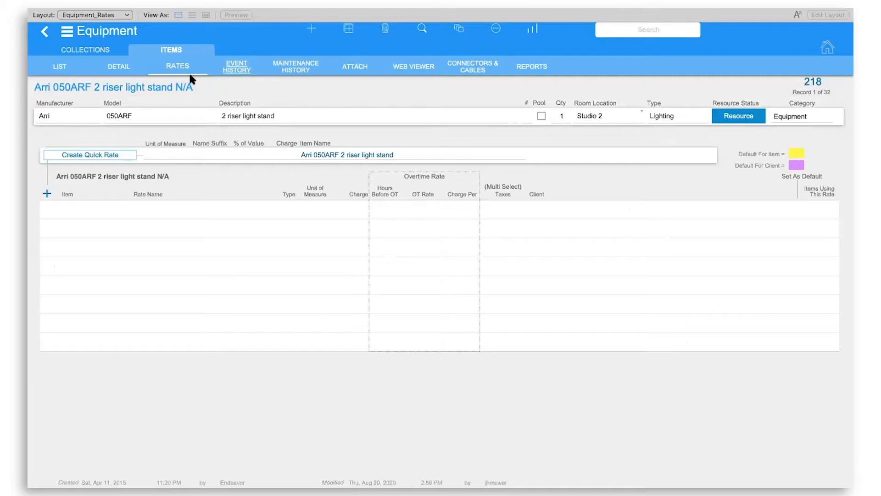
mouse_move(96, 142)
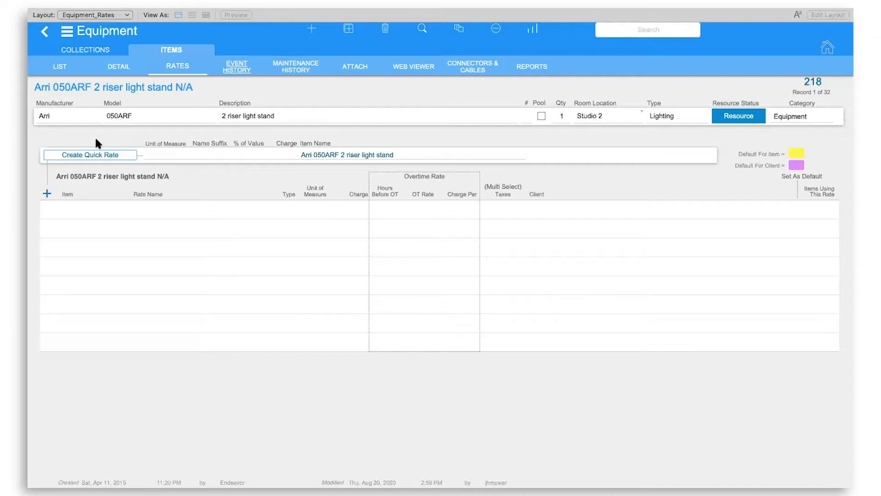
mouse_move(230, 94)
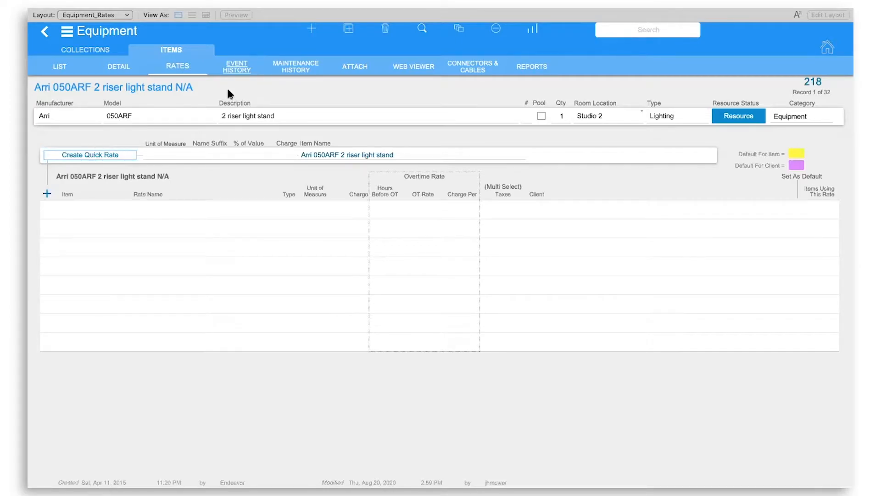
left_click(236, 66)
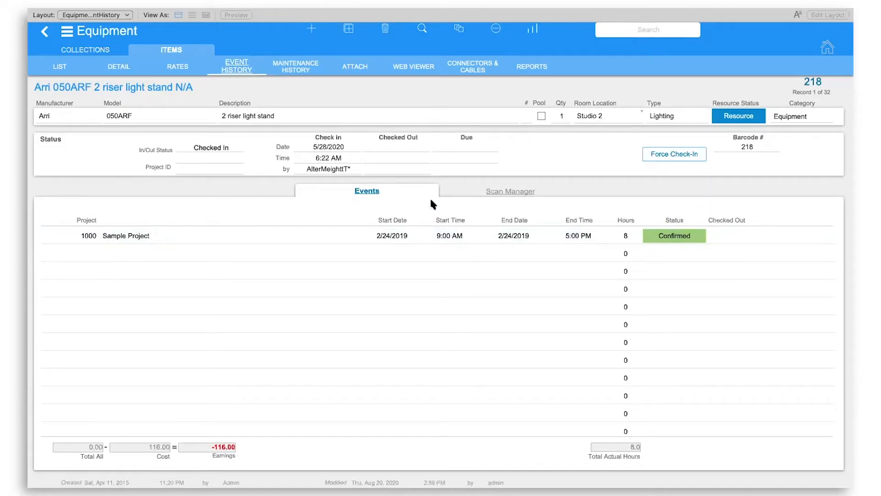
mouse_move(295, 69)
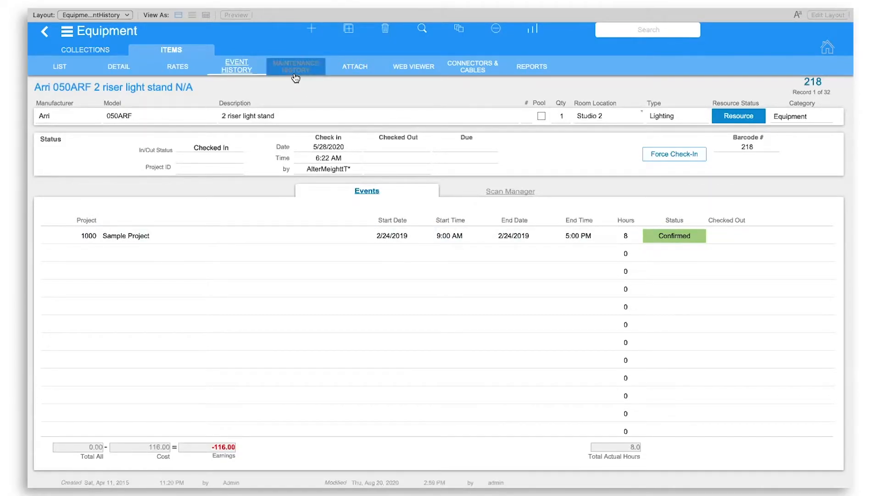
- Show the light stand's empty maintenance history, then its attachments layout
left_click(295, 66)
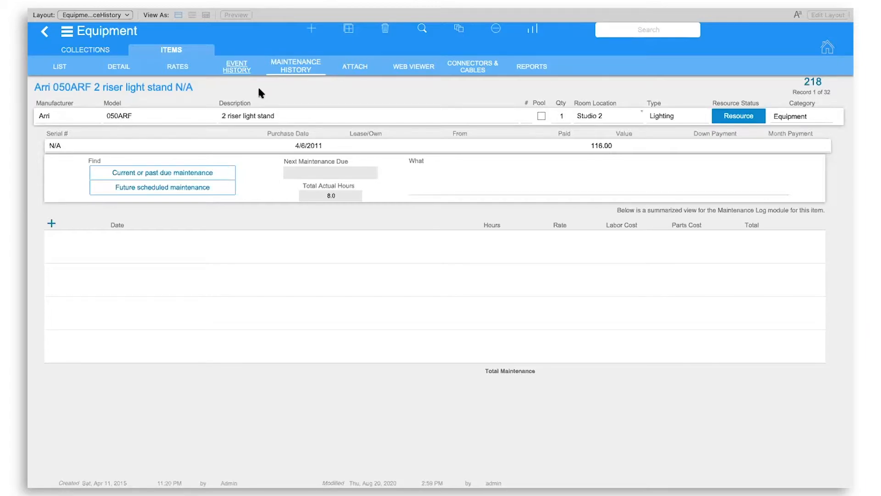
mouse_move(342, 82)
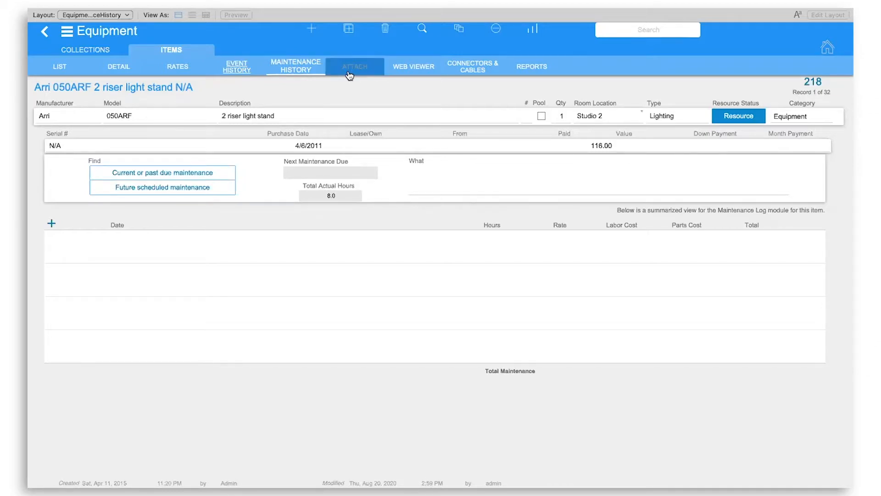
left_click(354, 67)
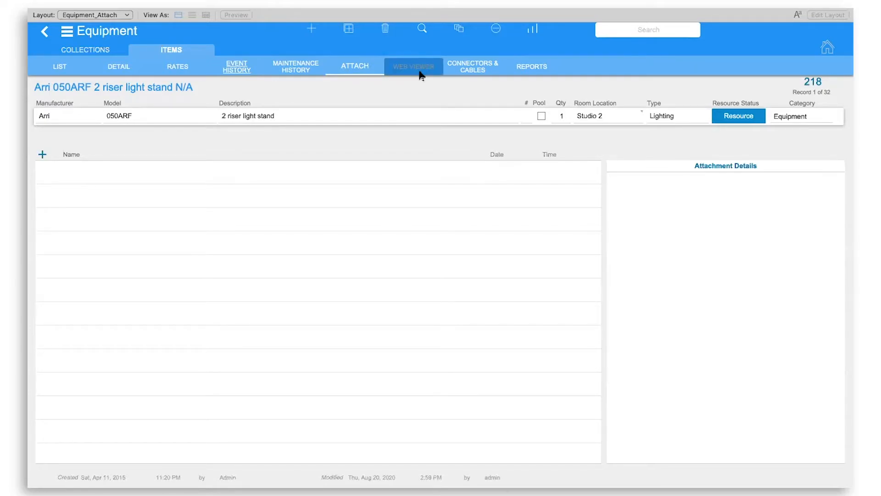
- Show Google results for Arri 050ARF in the web viewer, then the connectors and cables layout
left_click(412, 66)
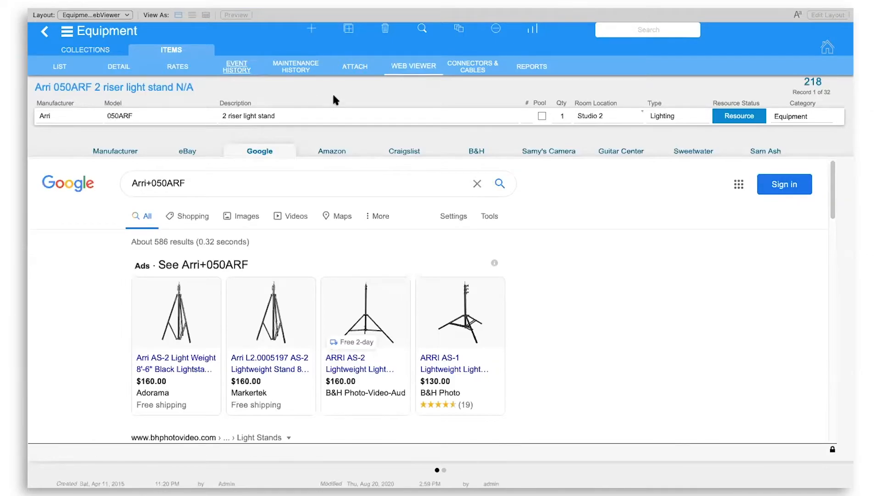
mouse_move(540, 311)
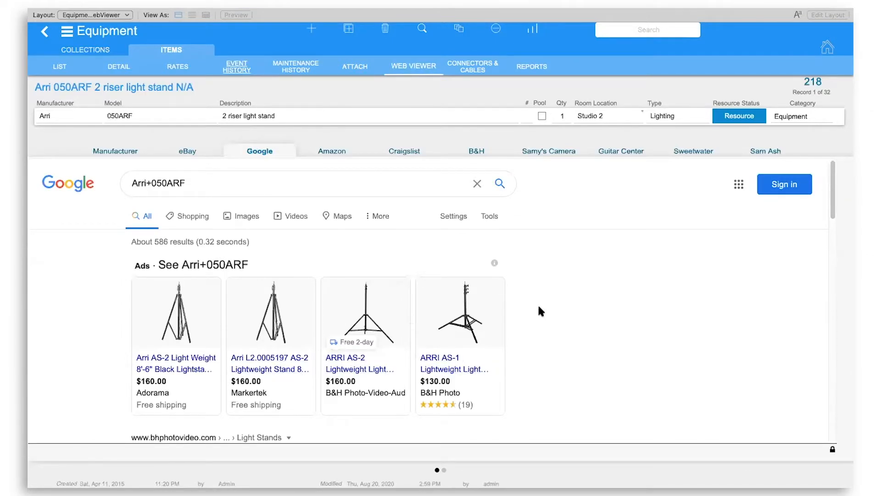
mouse_move(345, 251)
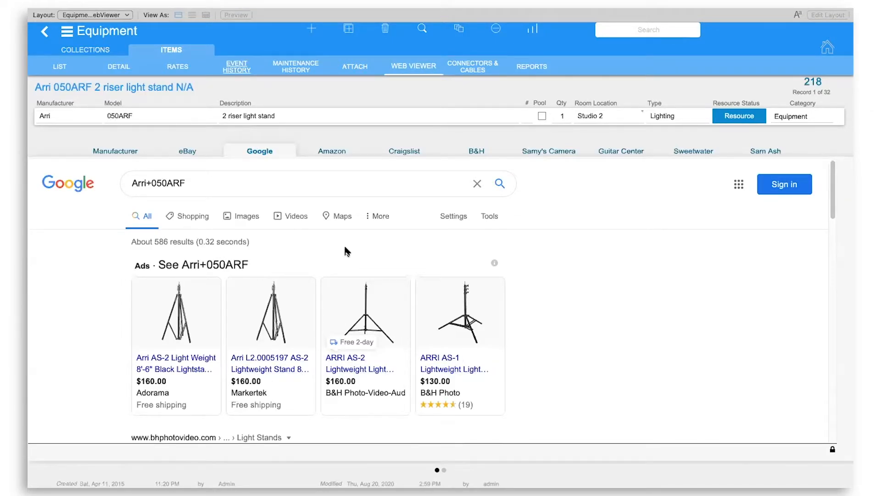
mouse_move(133, 126)
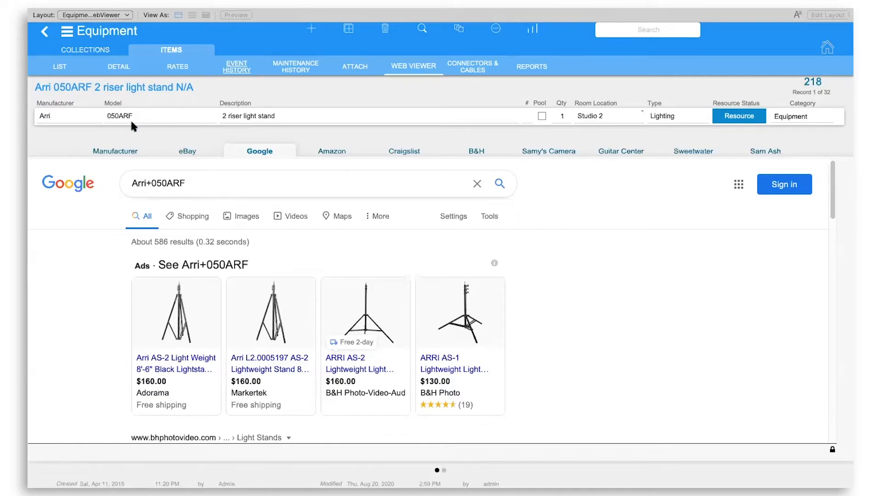
mouse_move(77, 119)
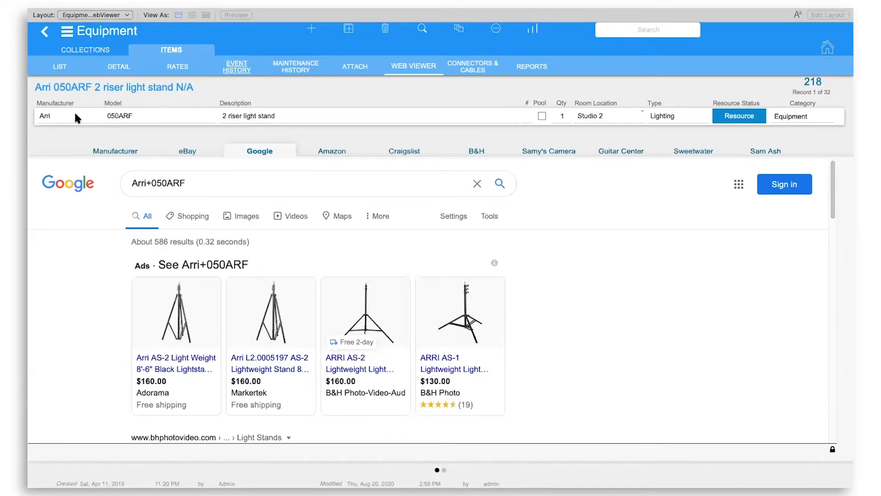
mouse_move(386, 85)
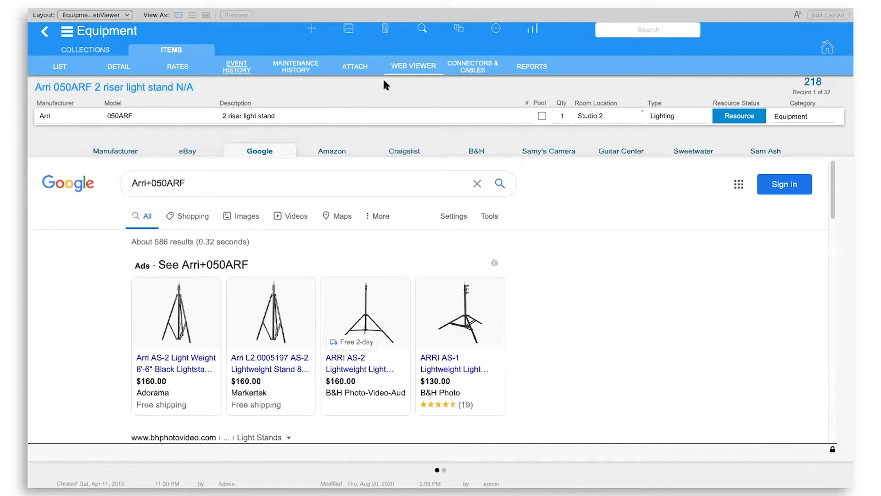
left_click(473, 66)
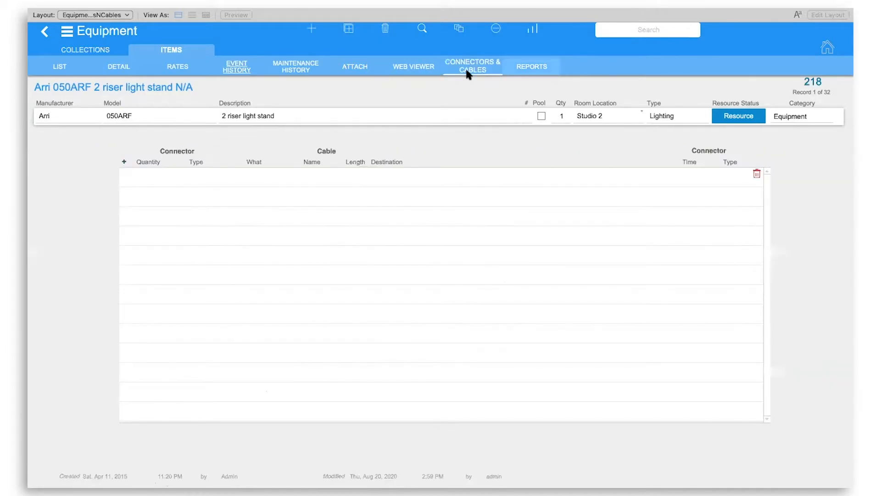
mouse_move(456, 90)
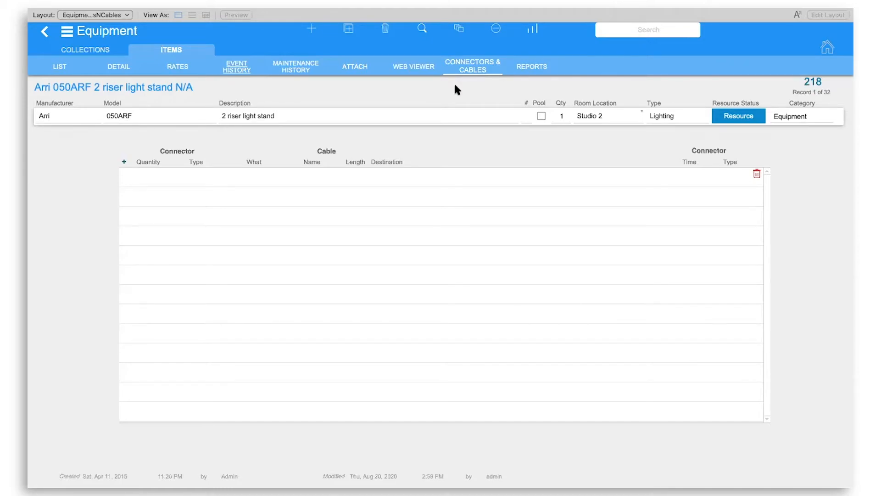
mouse_move(532, 66)
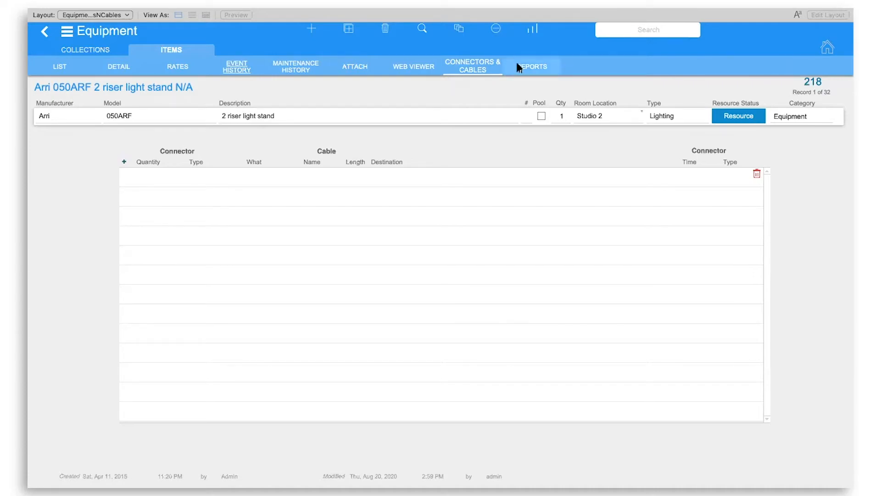
- Bring up the light stand's report printing options with report, barcode and depreciation choices
left_click(531, 66)
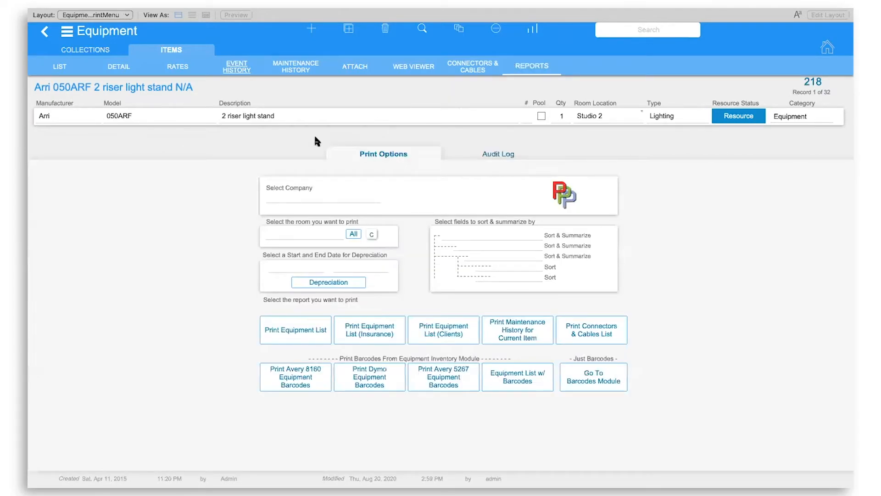
mouse_move(244, 173)
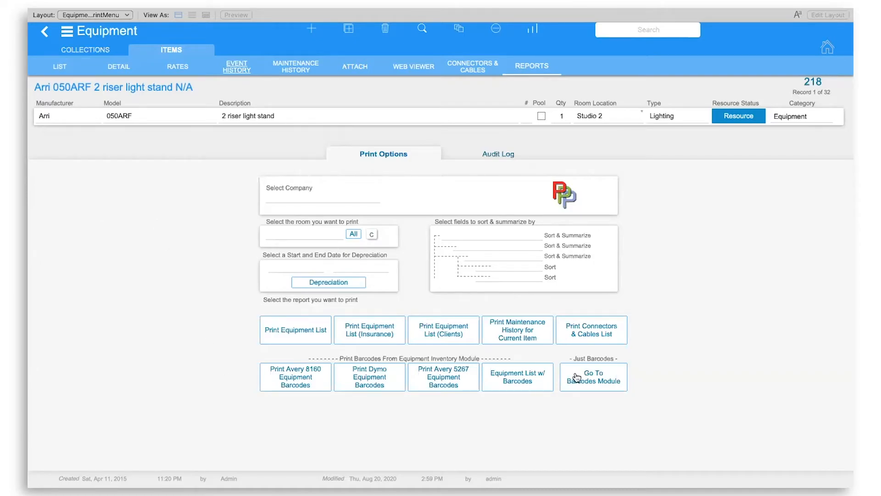
mouse_move(132, 281)
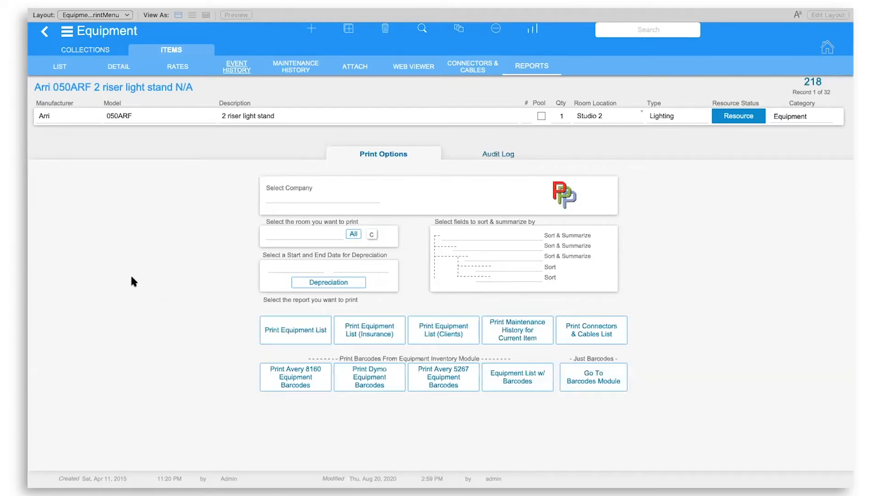